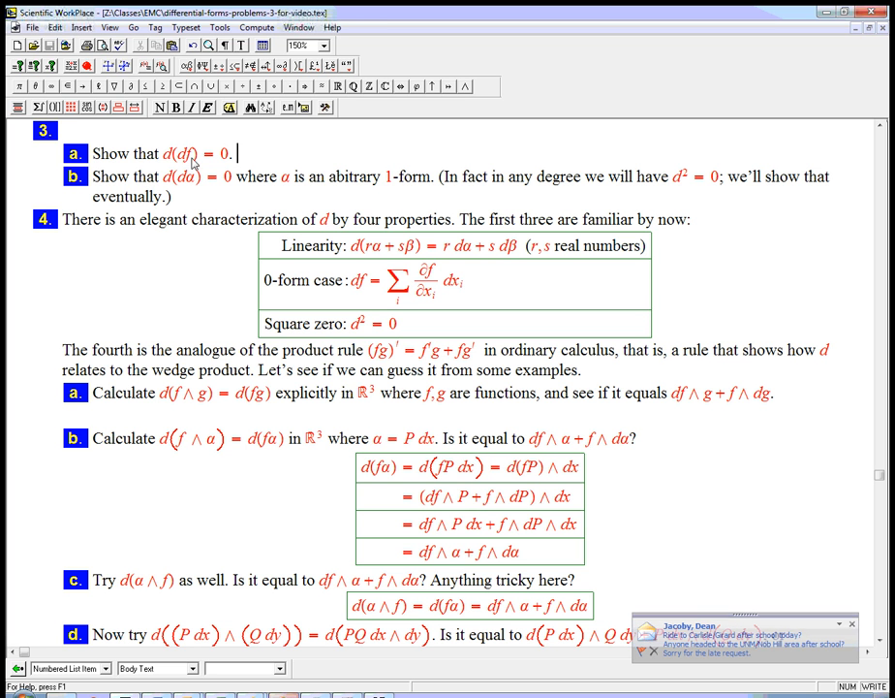
pyautogui.moveTo(206, 162)
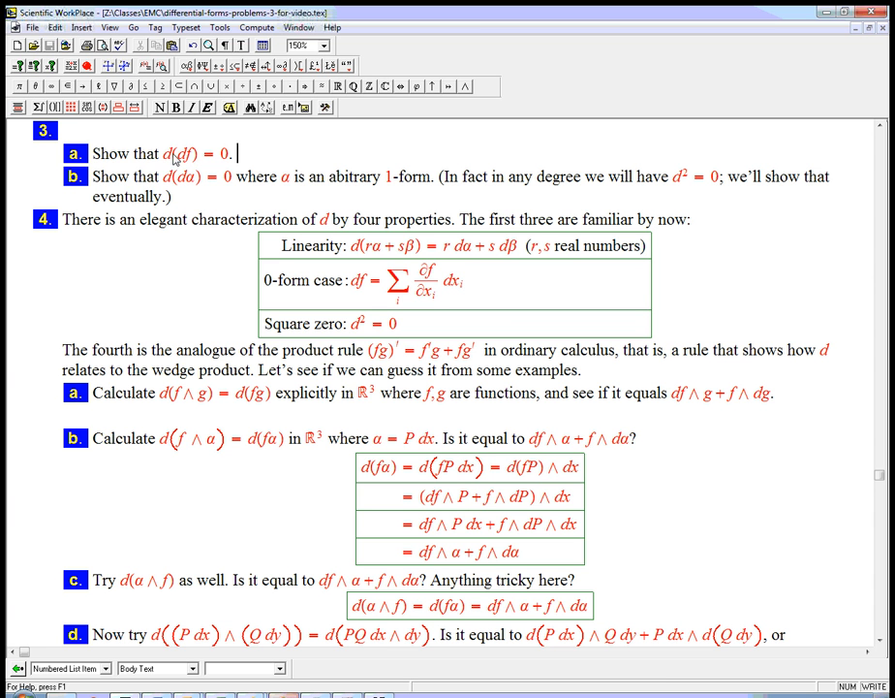
pyautogui.moveTo(173, 162)
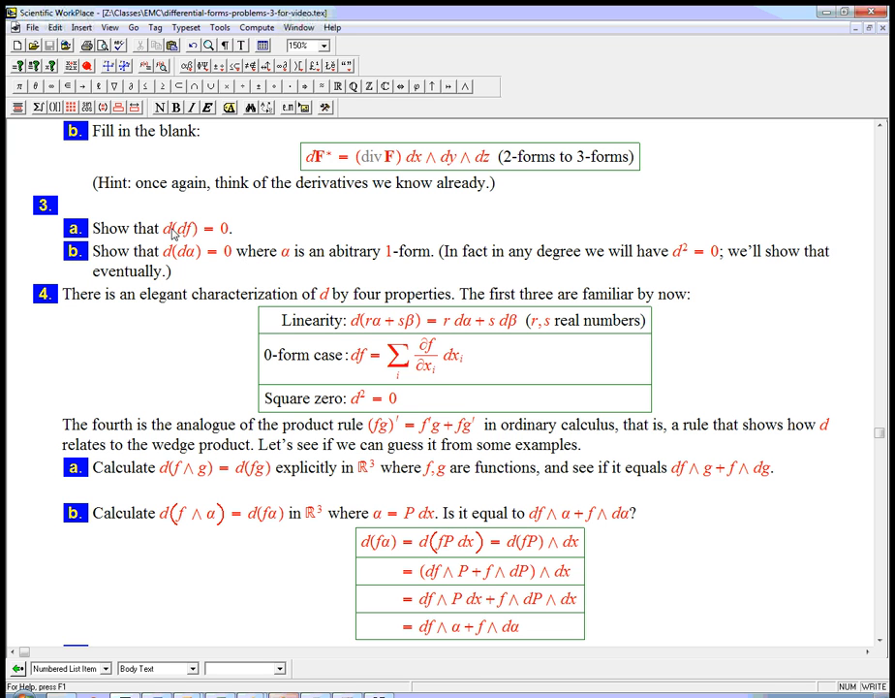
pyautogui.moveTo(228, 234)
pyautogui.write('(fzy − fyz) dy ∧ dz + (fxz − fzx) dz ∧ dx + (fyx − fxy) dx ∧ dy')
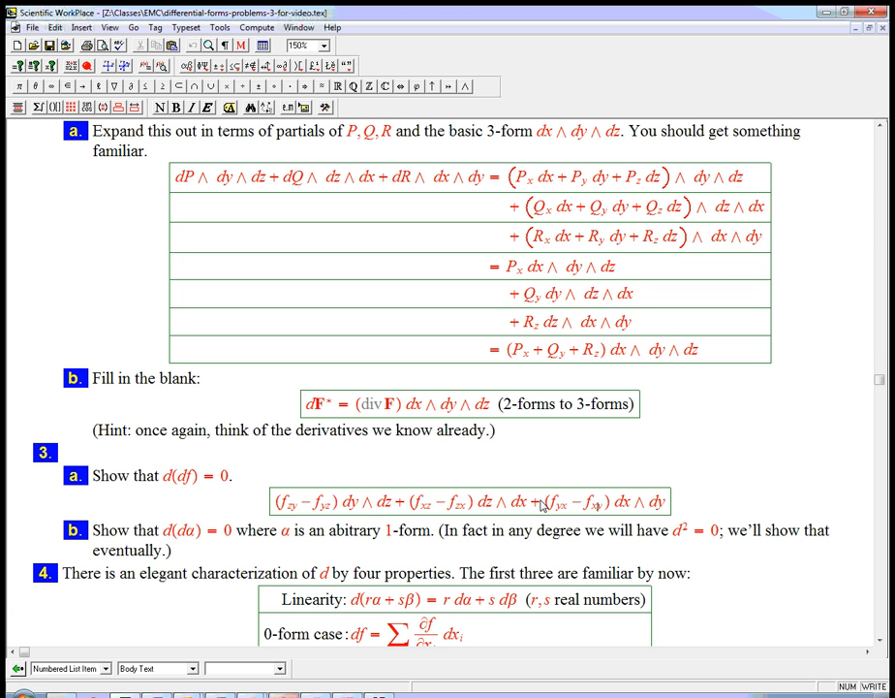
pyautogui.moveTo(547, 506)
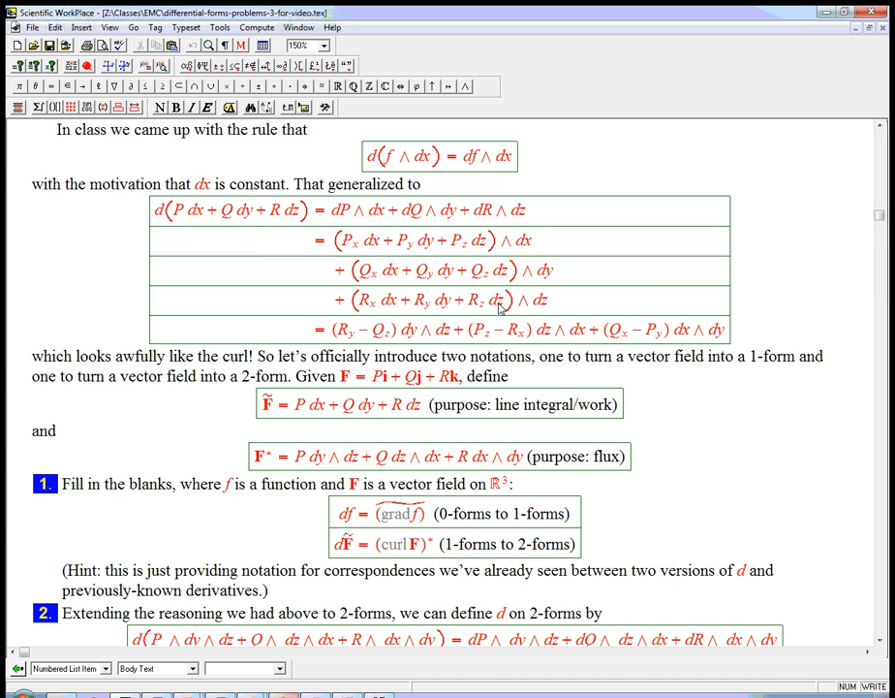
pyautogui.moveTo(530, 247)
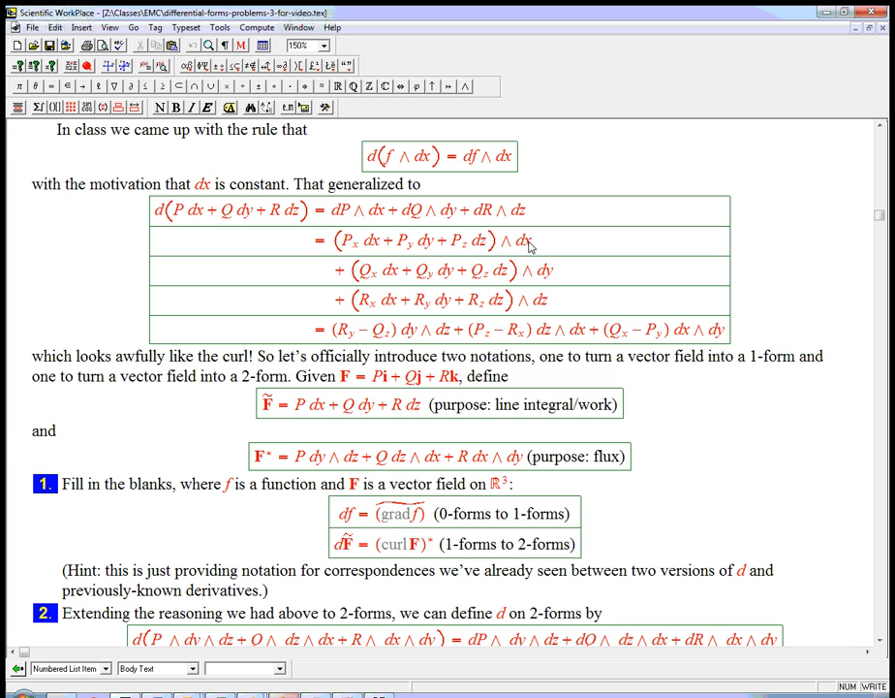
pyautogui.moveTo(469, 324)
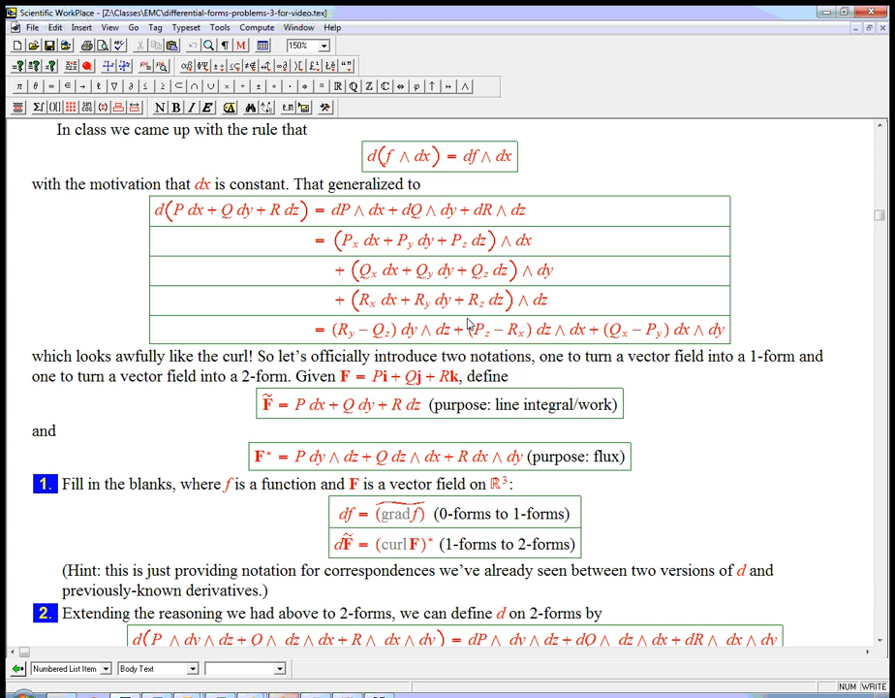
pyautogui.moveTo(394, 308)
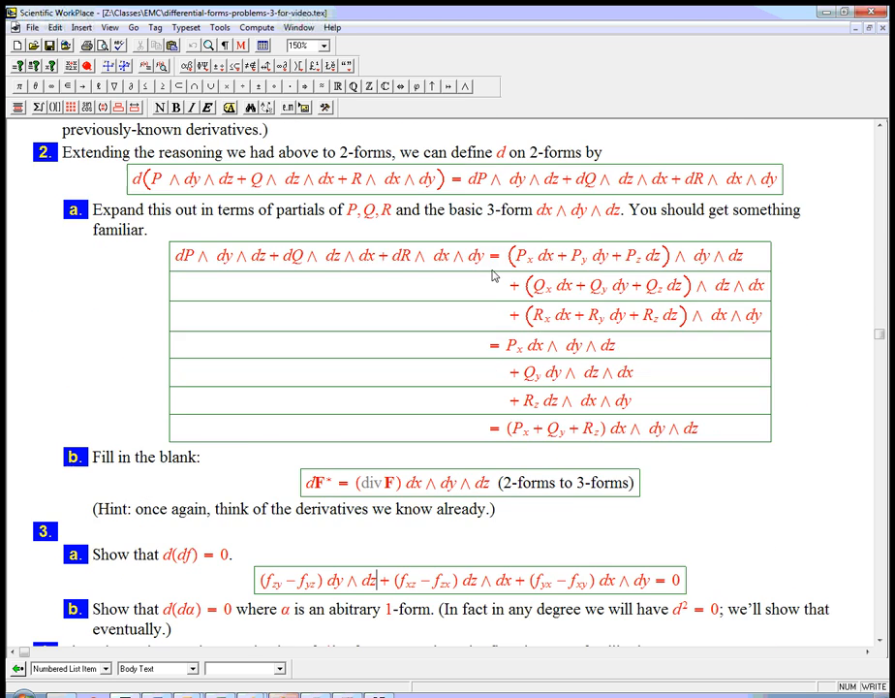
# Step: Append '= 0' to the end of the Problem 3a d(df) expression
pyautogui.scroll(-3)
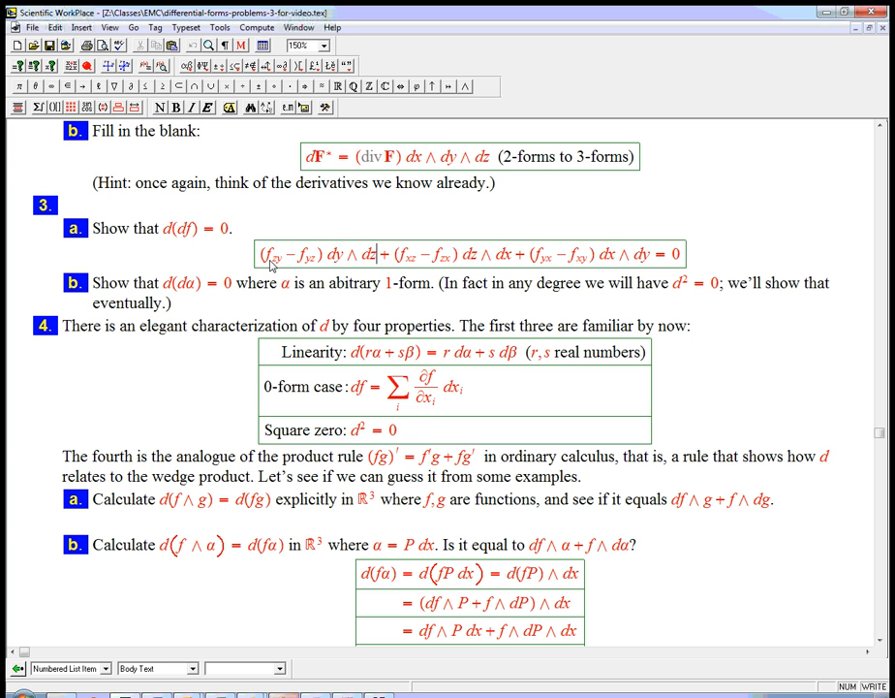
pyautogui.moveTo(254, 254); pyautogui.dragTo(650, 254)
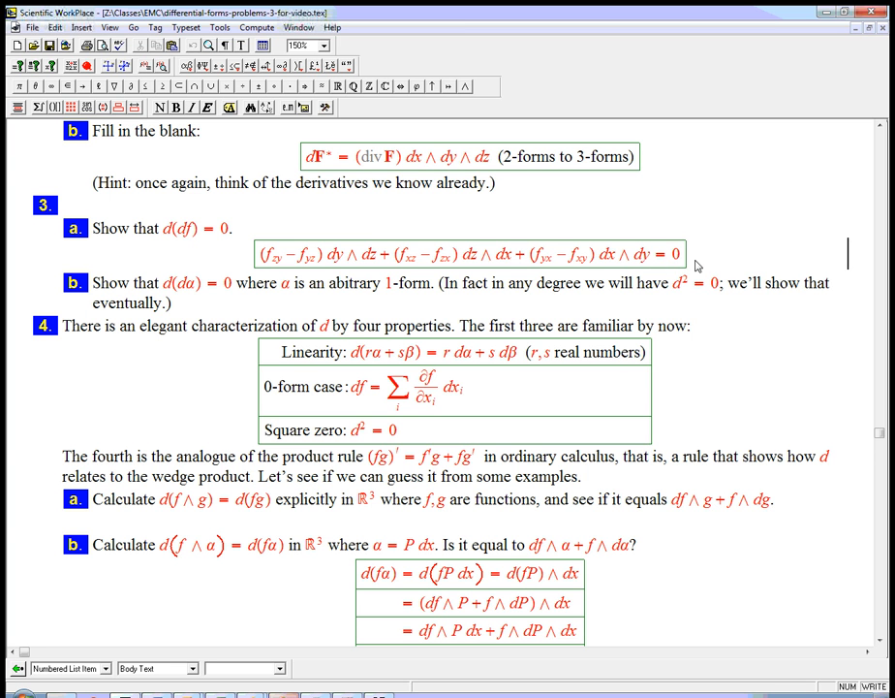
# Step: Add a line under Problem 3a reading 'Cheap way: use curl grad f = 0:'
pyautogui.write('Cheap way:')
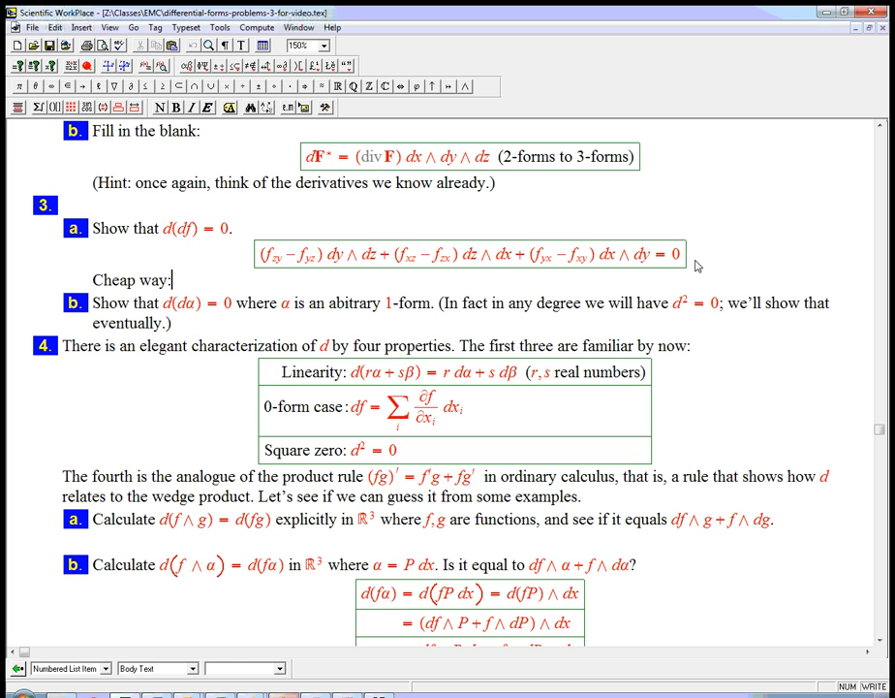
pyautogui.write('use')
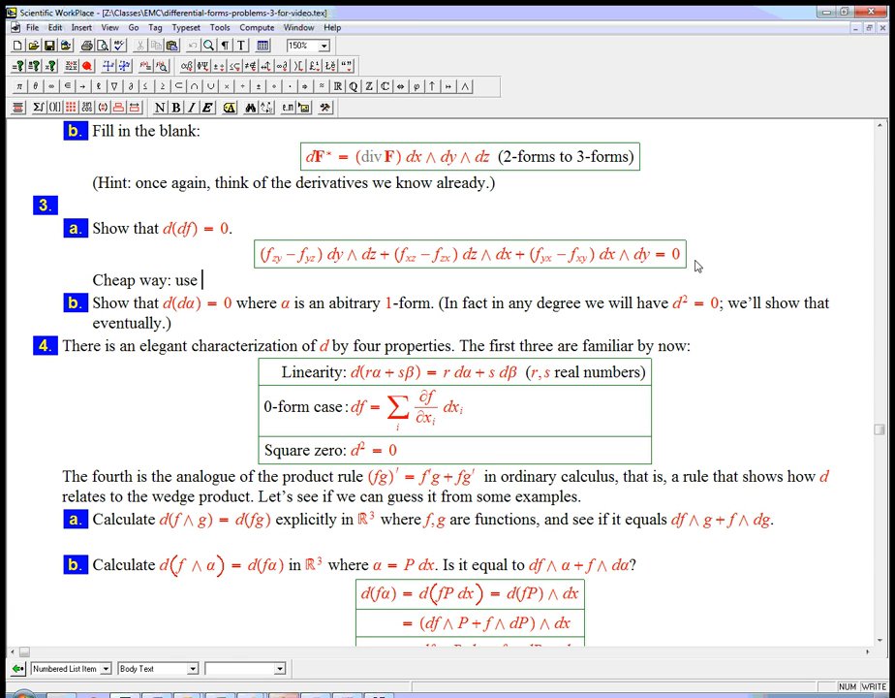
pyautogui.write('curl grad f')
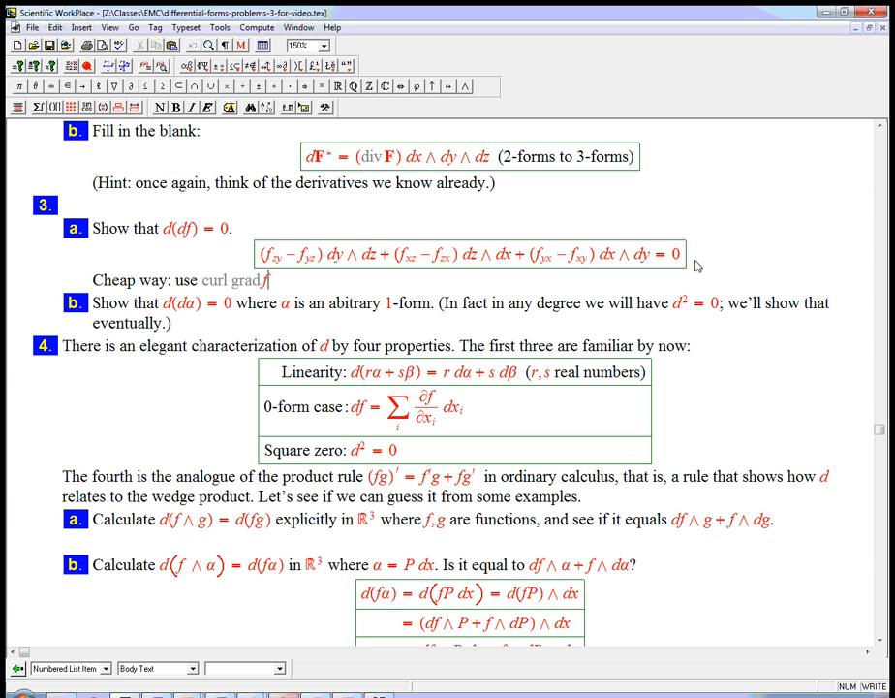
pyautogui.write('= 0')
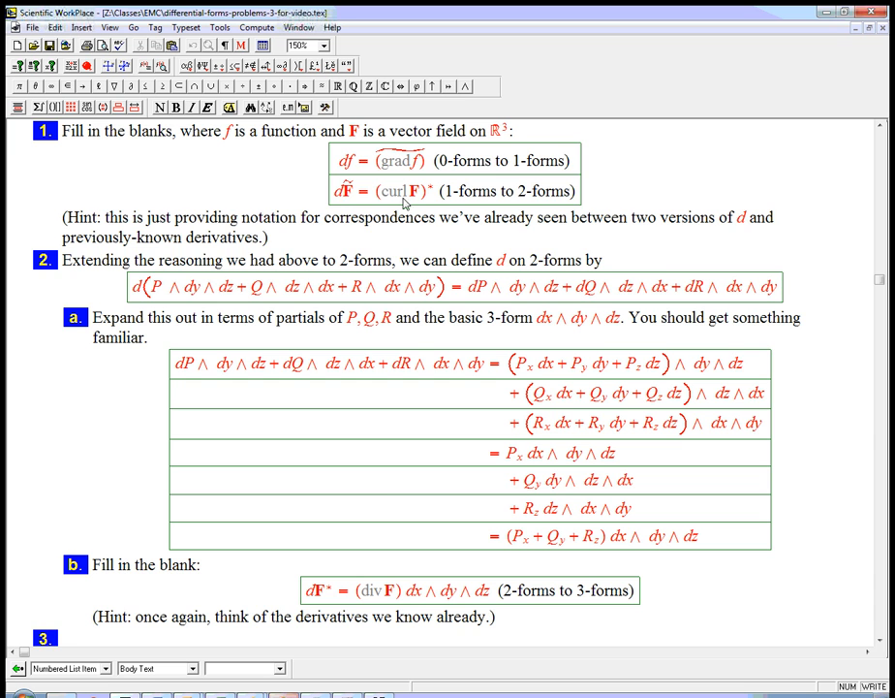
# Step: Write the display d(df) = d(grad f) = (curl grad f)* = 0 under the cheap-way line
pyautogui.scroll(-3)
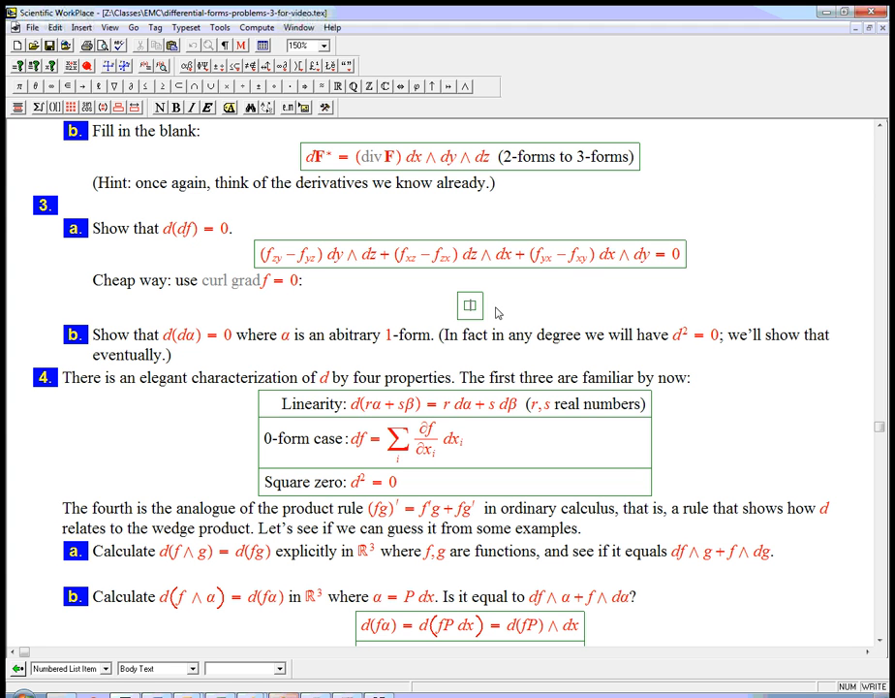
pyautogui.write('d')
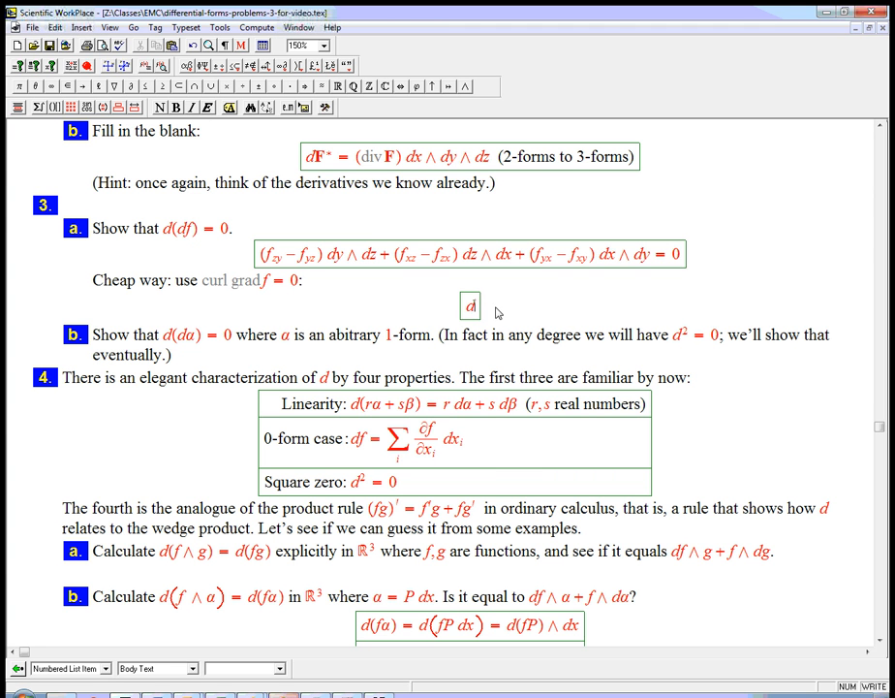
pyautogui.write('(df) =')
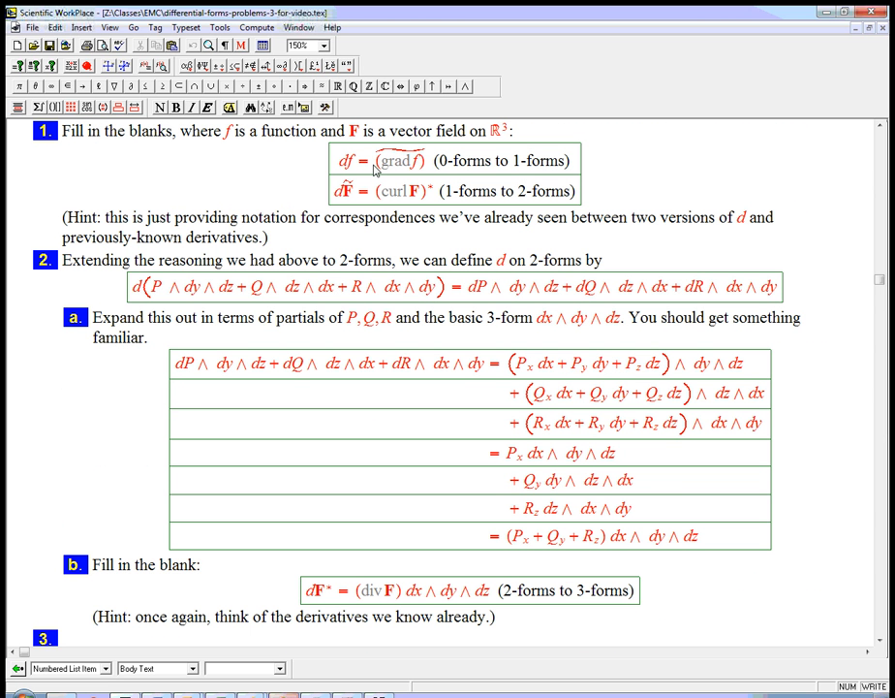
pyautogui.scroll(-3)
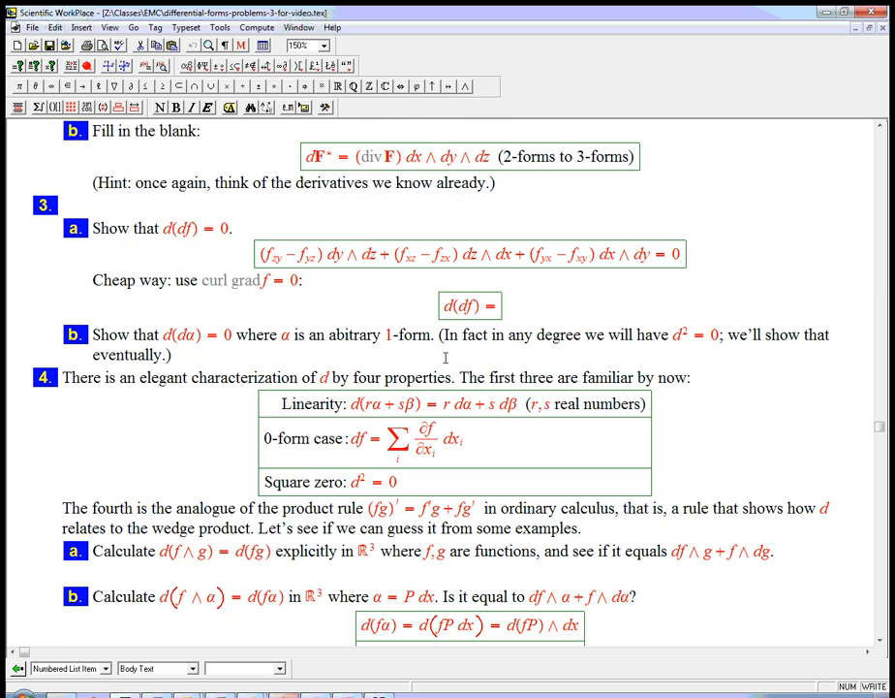
pyautogui.write('0')
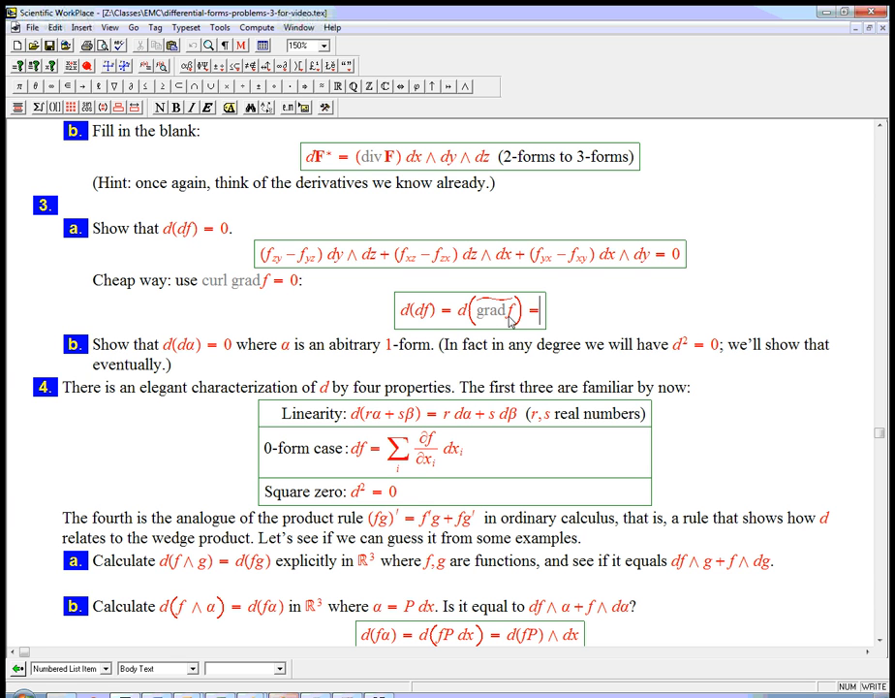
pyautogui.moveTo(513, 320)
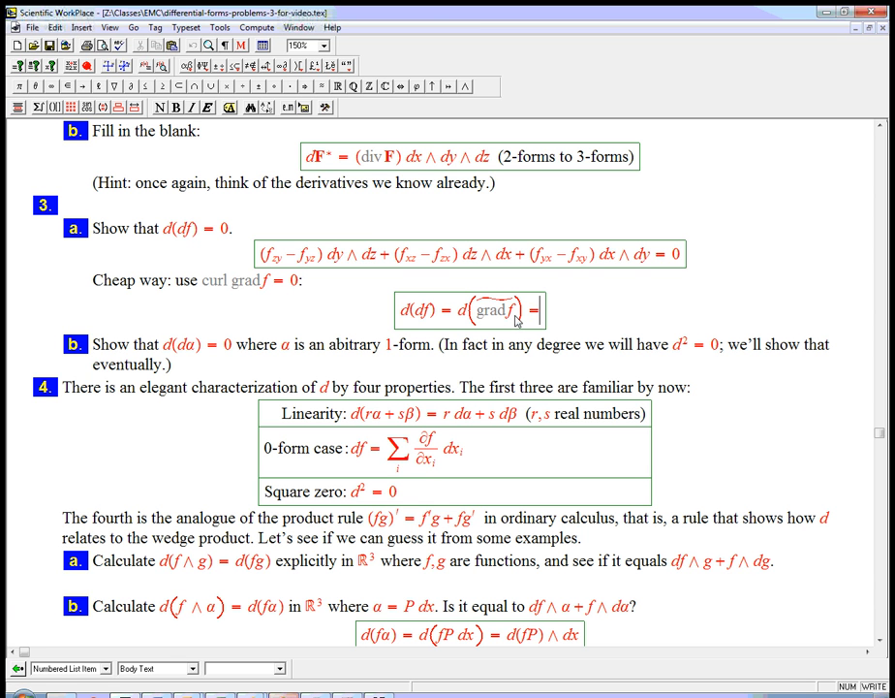
pyautogui.moveTo(460, 320)
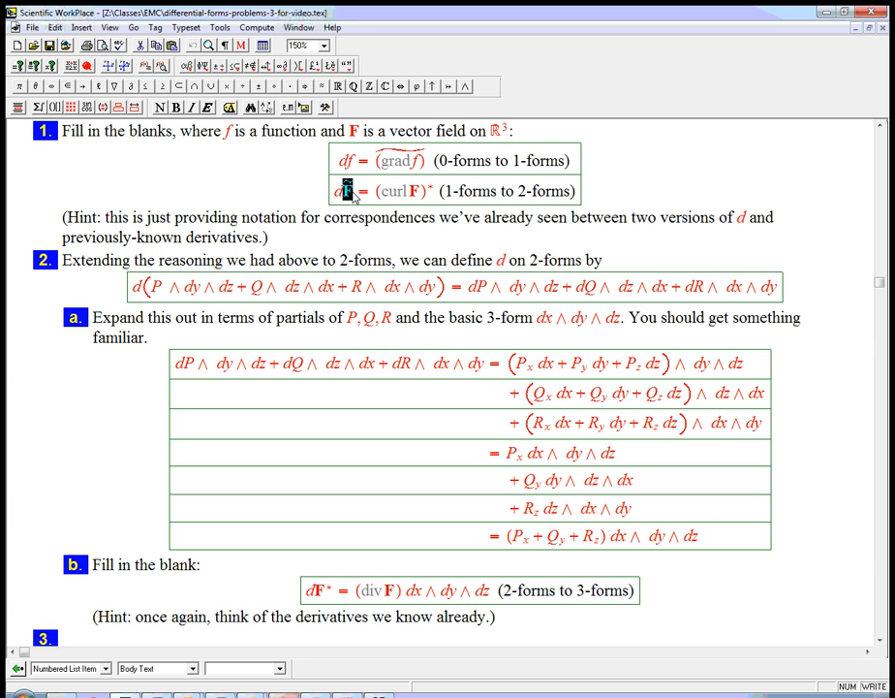
pyautogui.moveTo(384, 197)
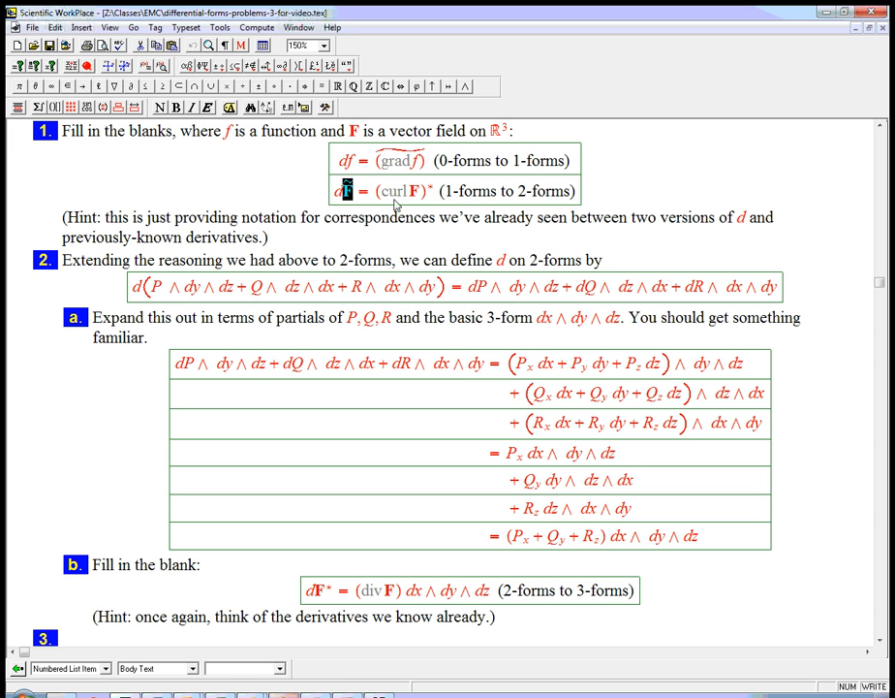
pyautogui.moveTo(440, 212)
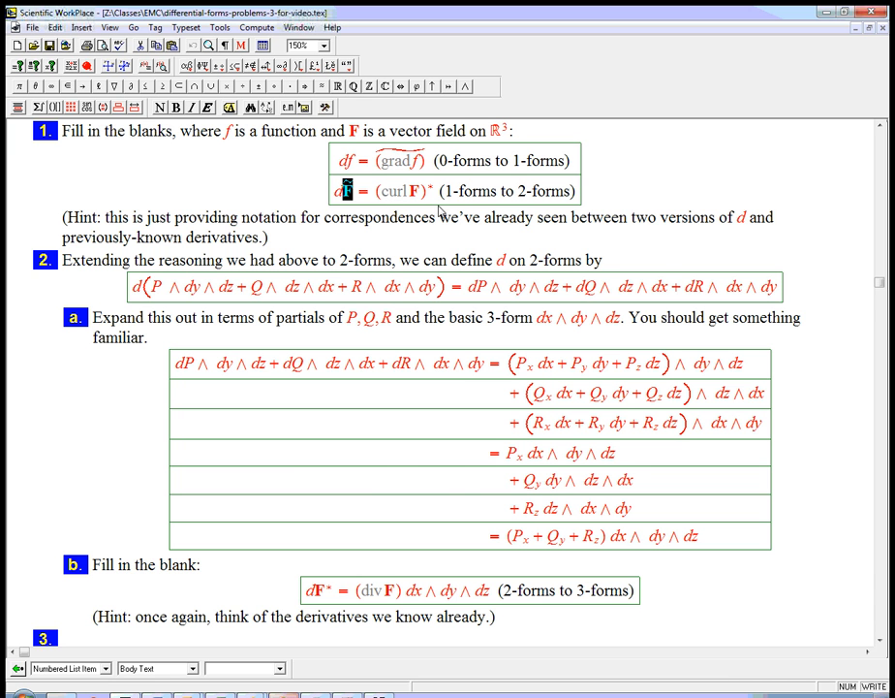
pyautogui.scroll(-3)
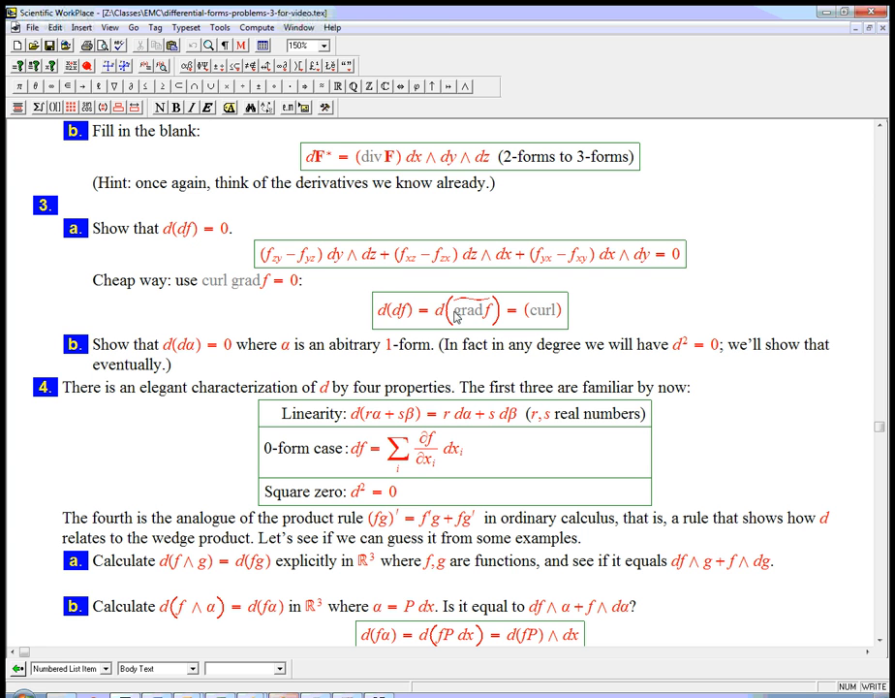
pyautogui.doubleClick(474, 310)
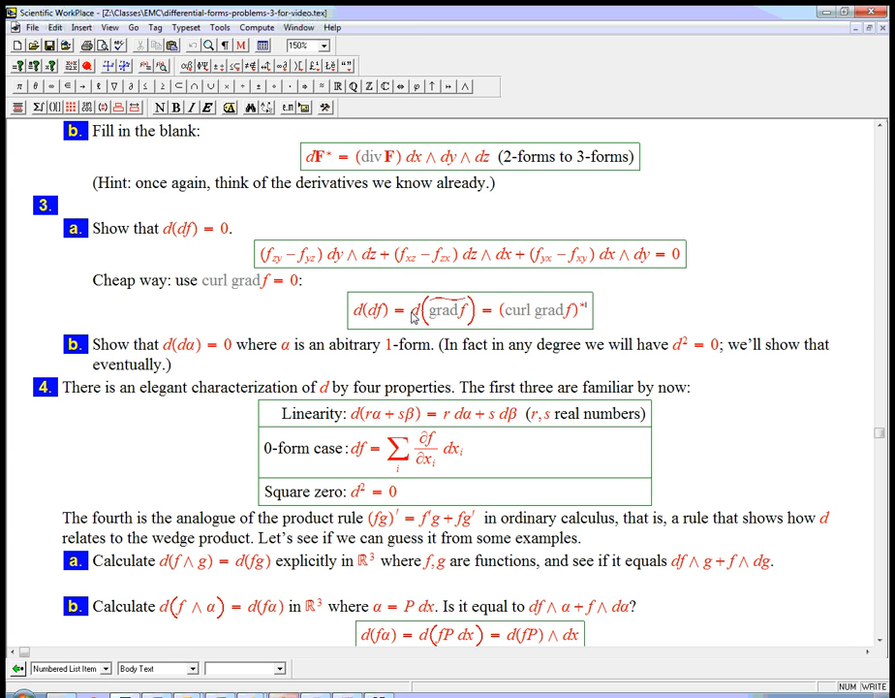
pyautogui.moveTo(514, 318)
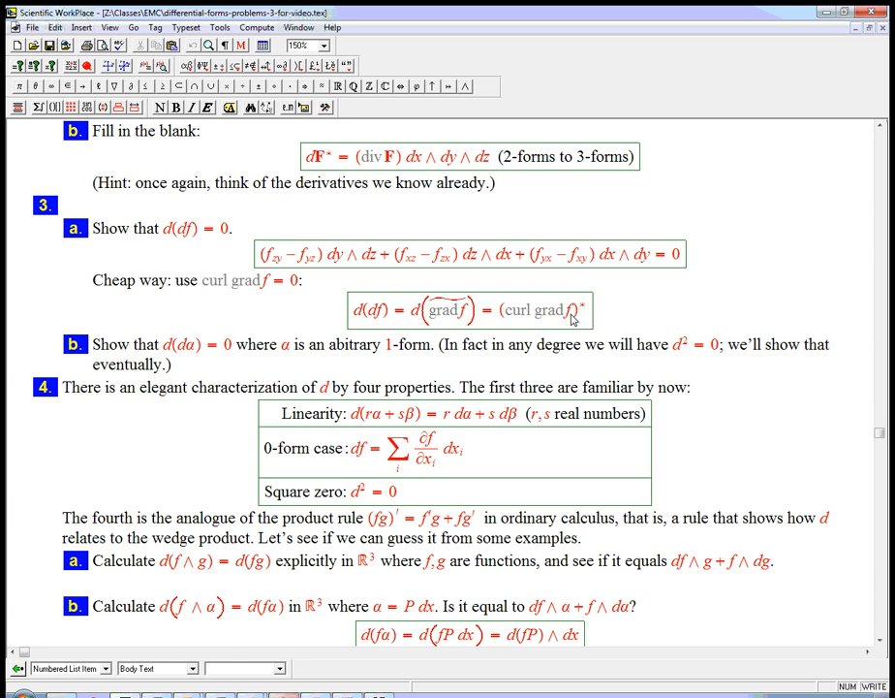
pyautogui.moveTo(497, 322)
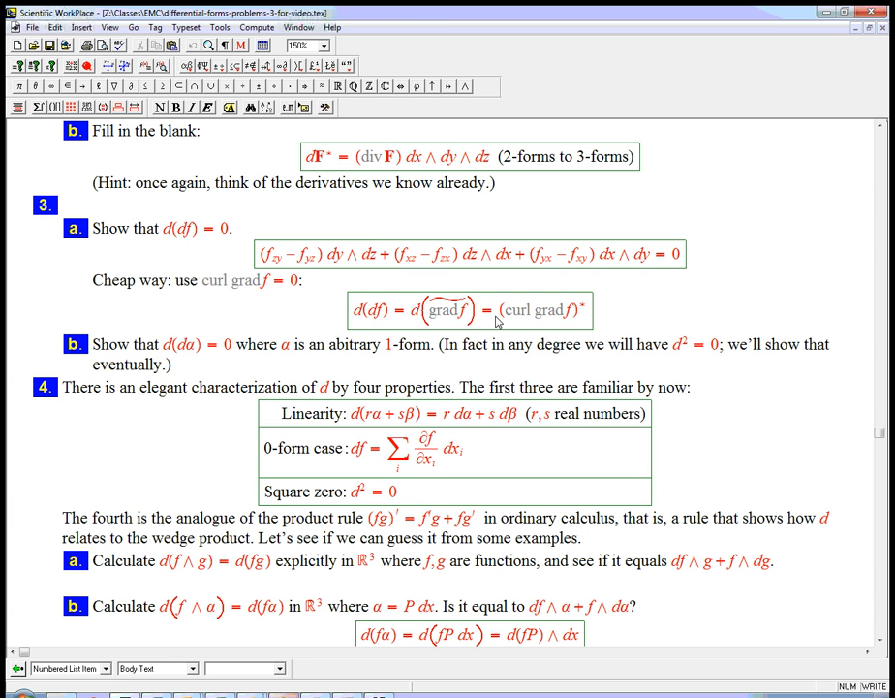
pyautogui.moveTo(588, 310)
pyautogui.write(' = 0')
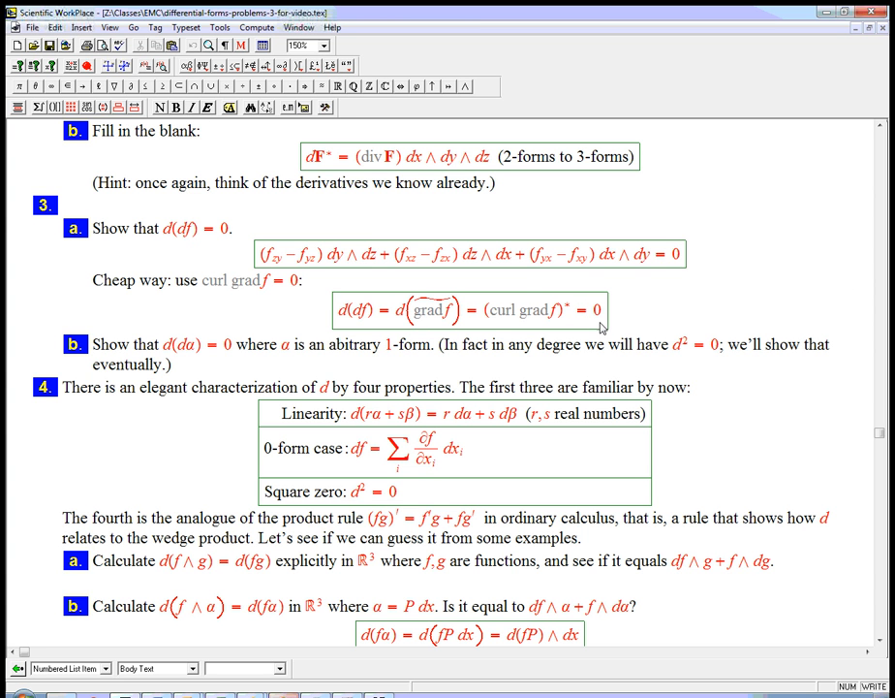
pyautogui.moveTo(313, 307)
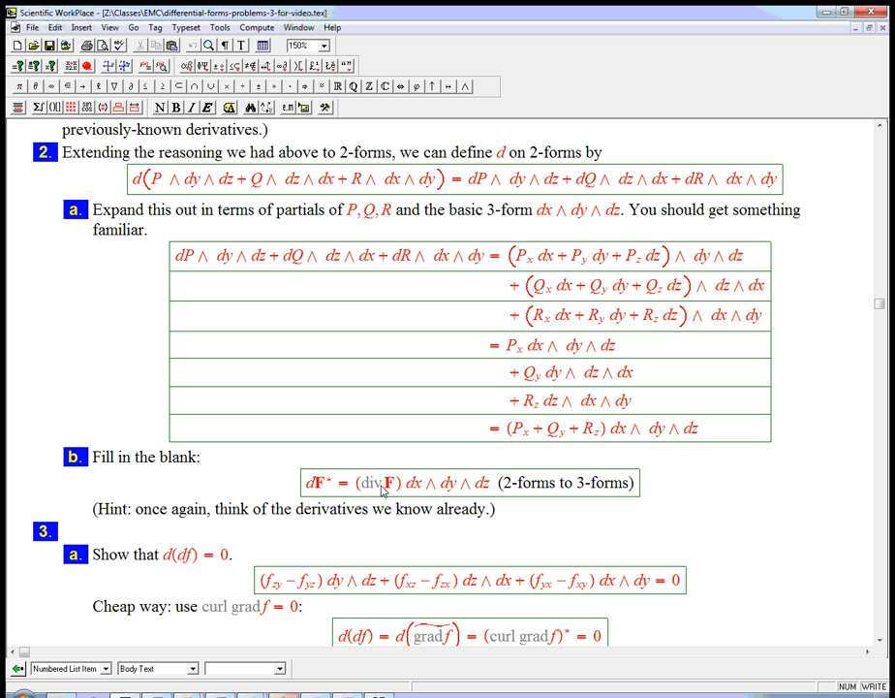
pyautogui.moveTo(378, 487)
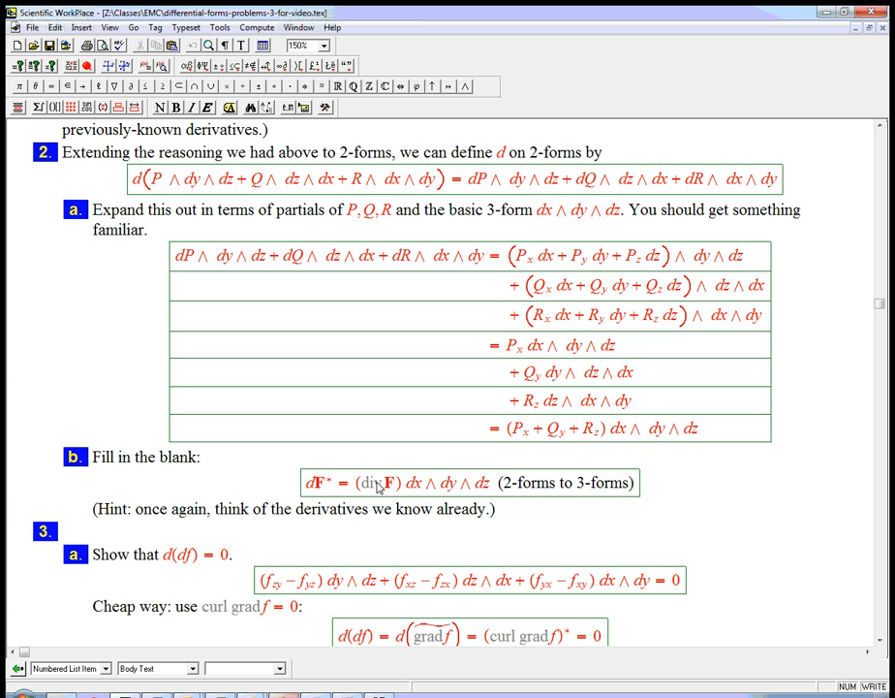
pyautogui.moveTo(381, 483)
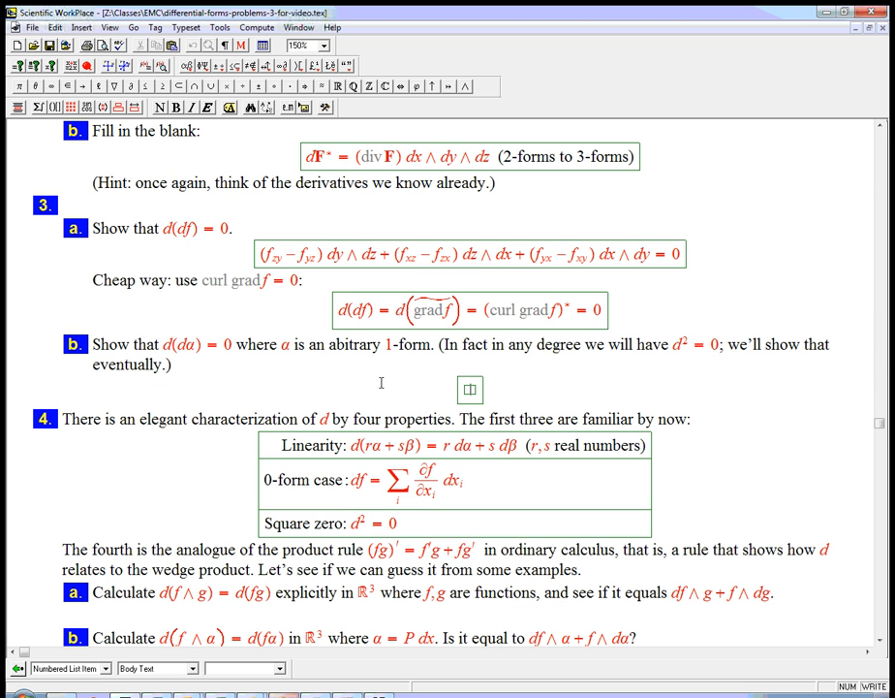
# Step: Enter d(dα) = d( ) containing the curl 2-form expression in the Problem 3b display
pyautogui.write('d(d)')
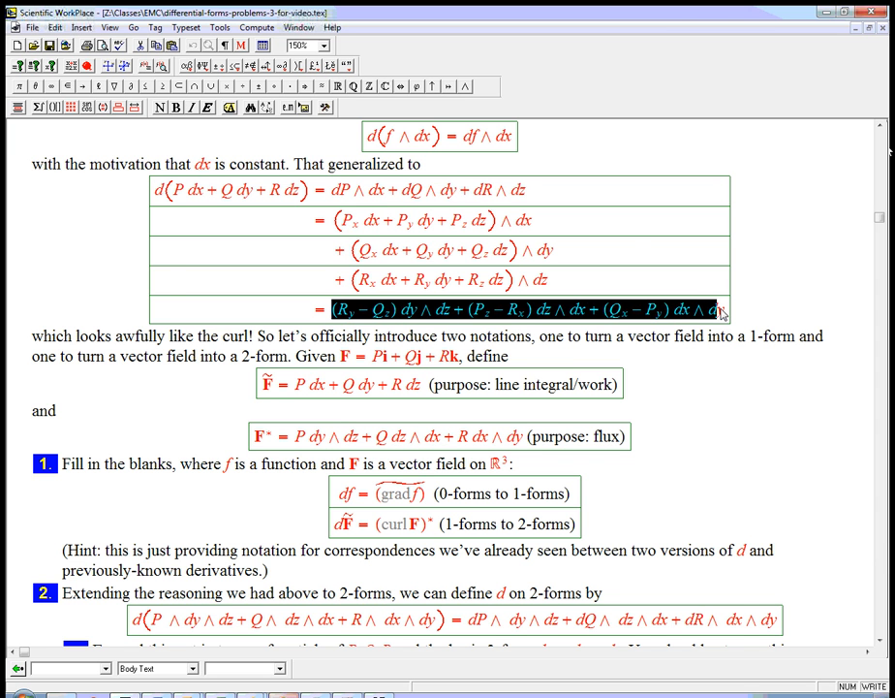
pyautogui.scroll(-3)
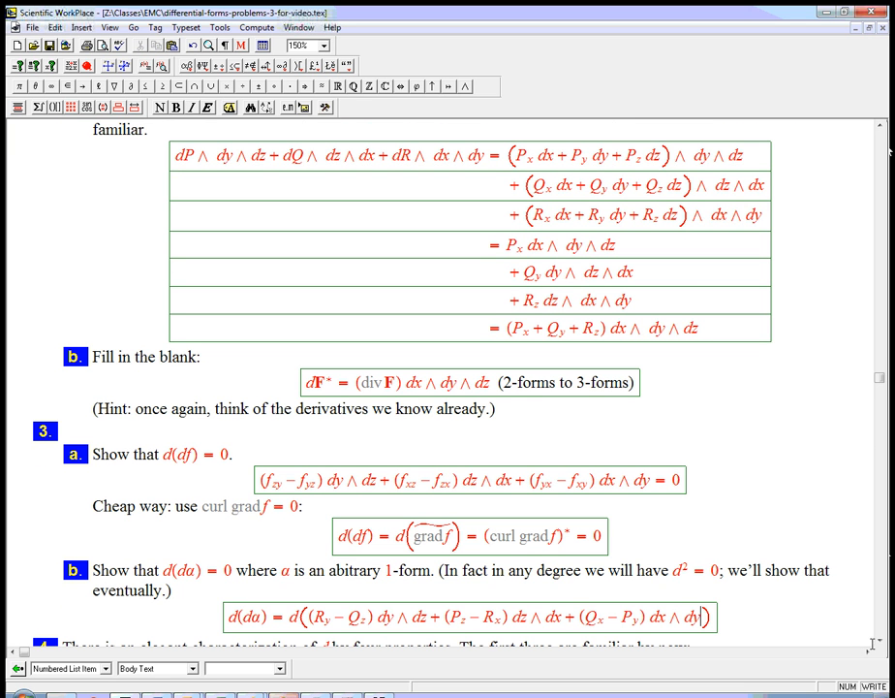
pyautogui.scroll(-3)
pyautogui.write('=')
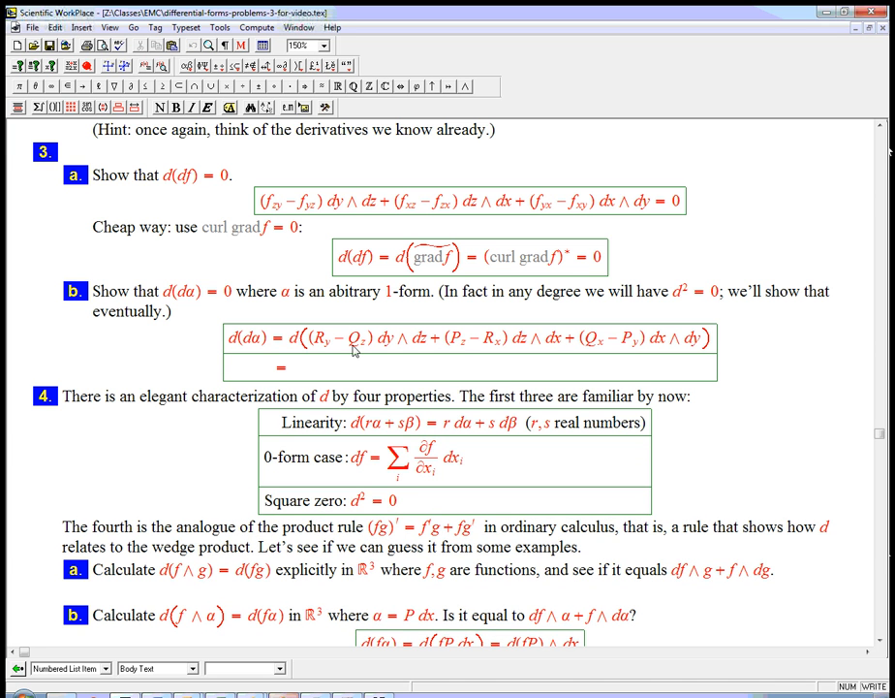
pyautogui.moveTo(596, 358)
pyautogui.write(' (Ry − Qz)x')
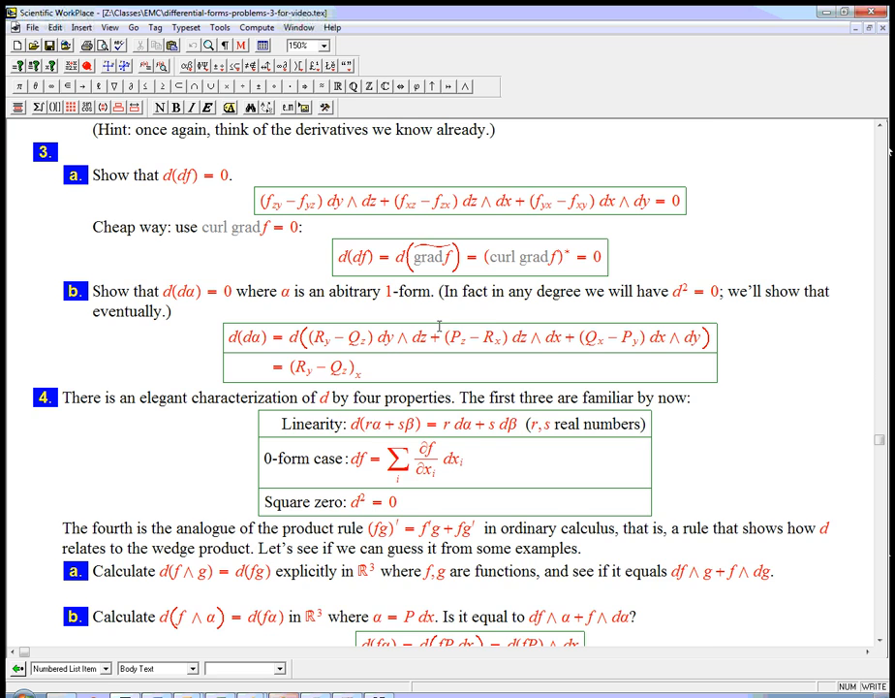
# Step: Add a row equal to ((R_y−Q_z)_x + (P_z−R_x)_y + (Q_x−P_y)_z) dx∧dy∧dz
pyautogui.scroll(-3)
pyautogui.write(' +')
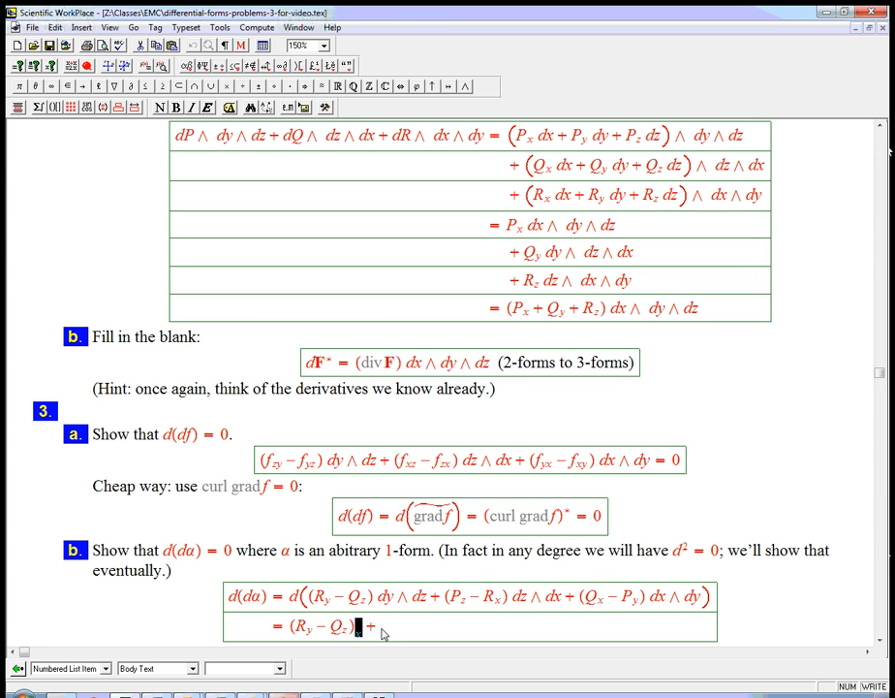
pyautogui.write('x')
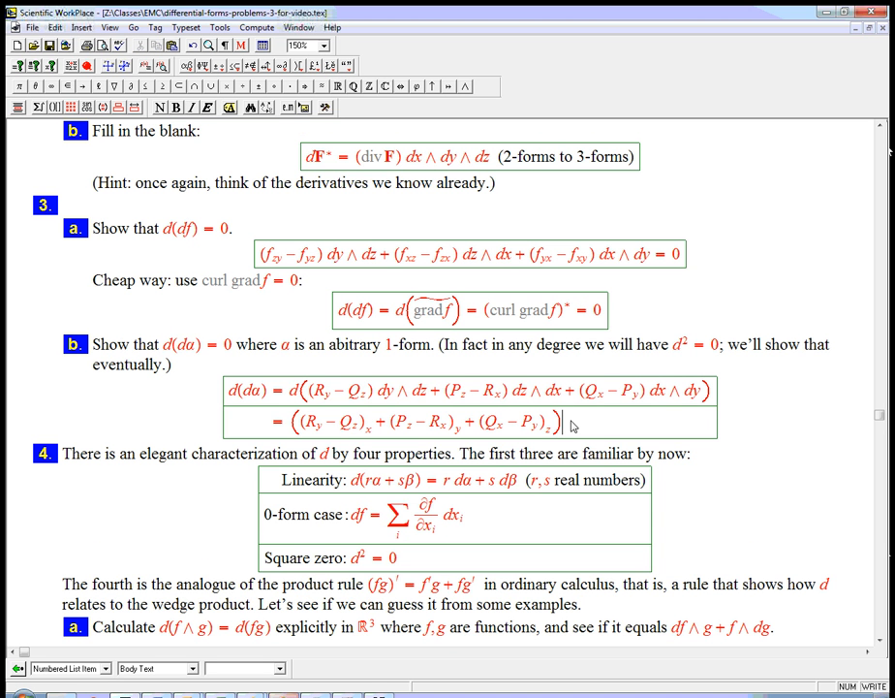
pyautogui.write('dx')
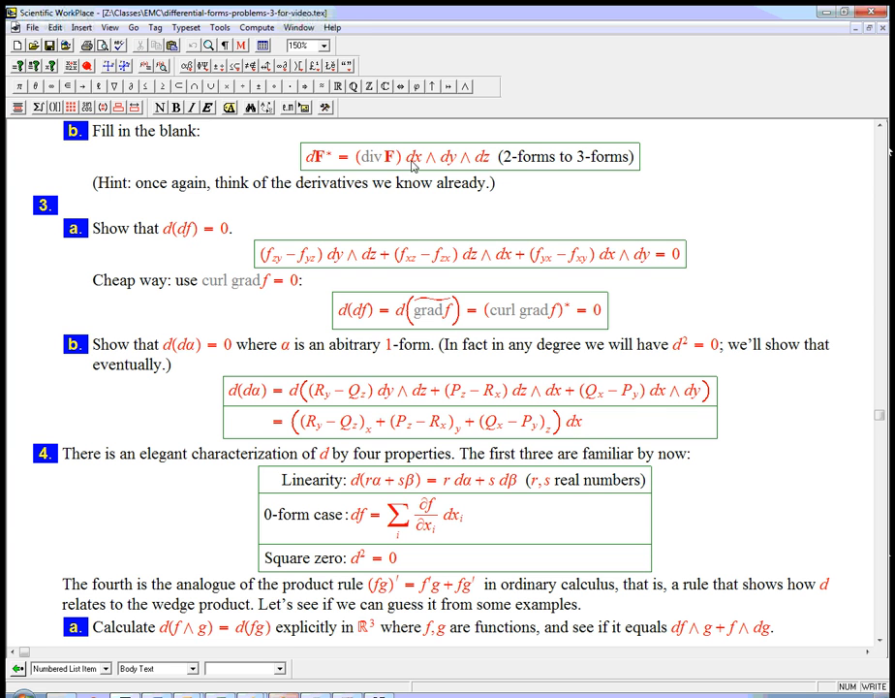
pyautogui.moveTo(411, 156); pyautogui.dragTo(489, 157)
pyautogui.write('=')
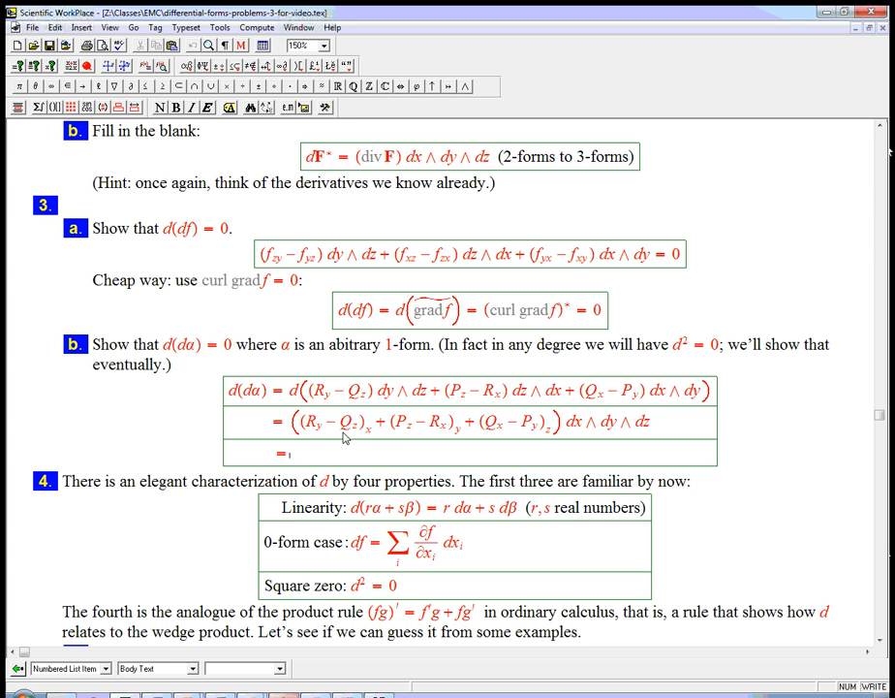
pyautogui.moveTo(465, 433)
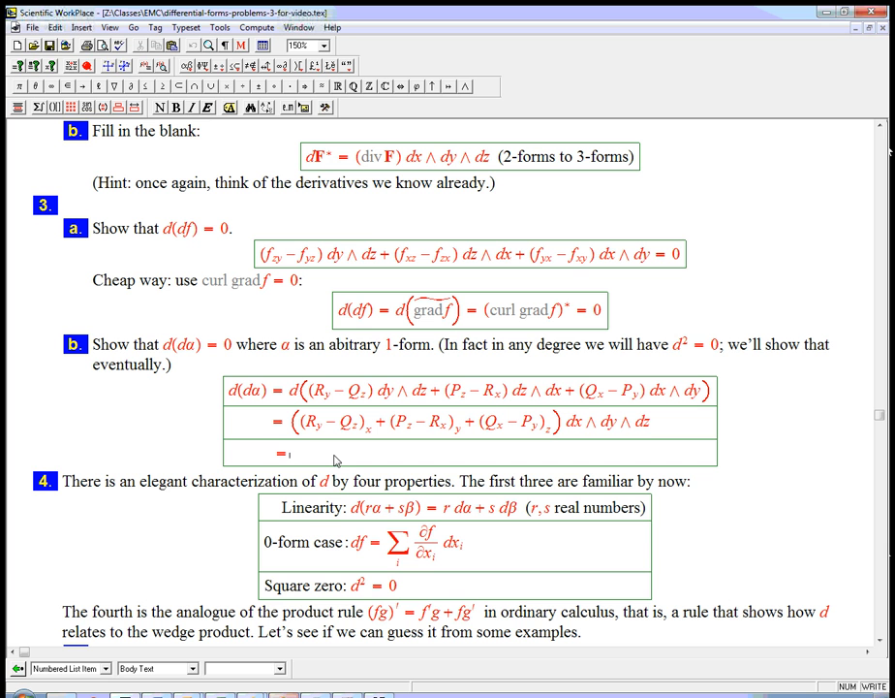
# Step: Finish the Problem 3b derivation with a third row reading '= 0'
pyautogui.write('0')
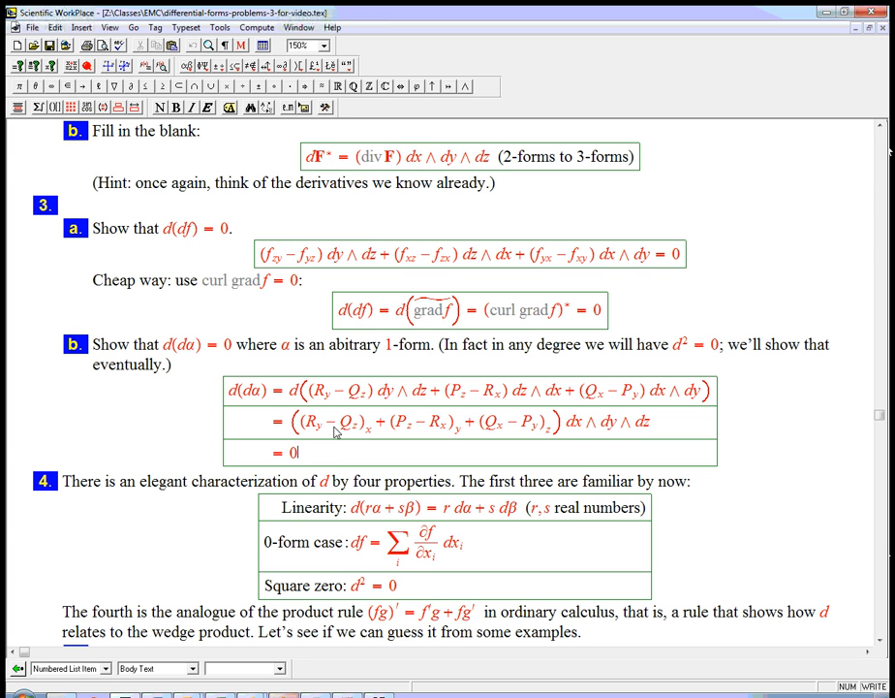
pyautogui.moveTo(618, 390)
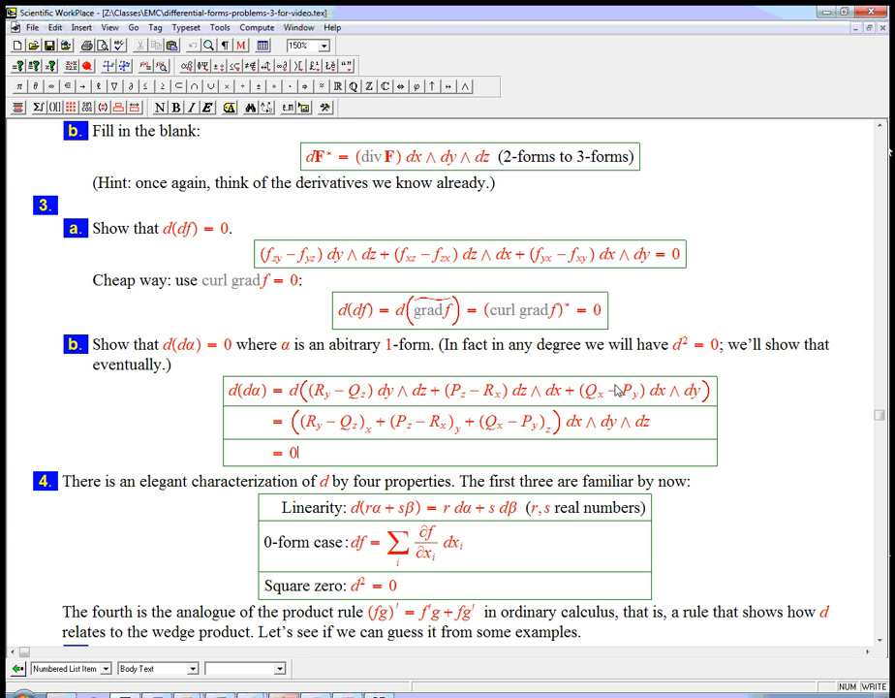
pyautogui.doubleClick(250, 391)
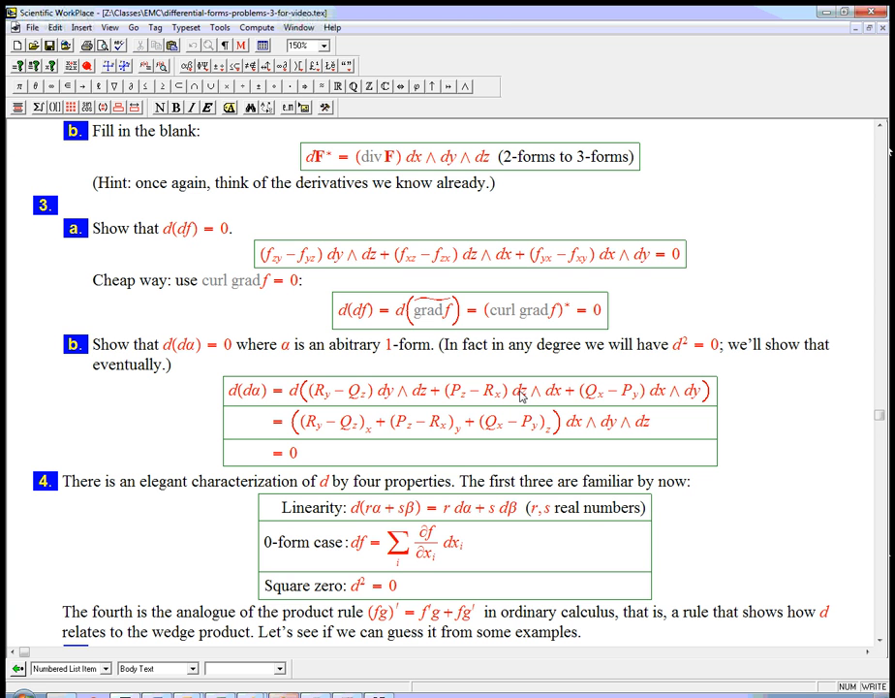
pyautogui.moveTo(656, 430)
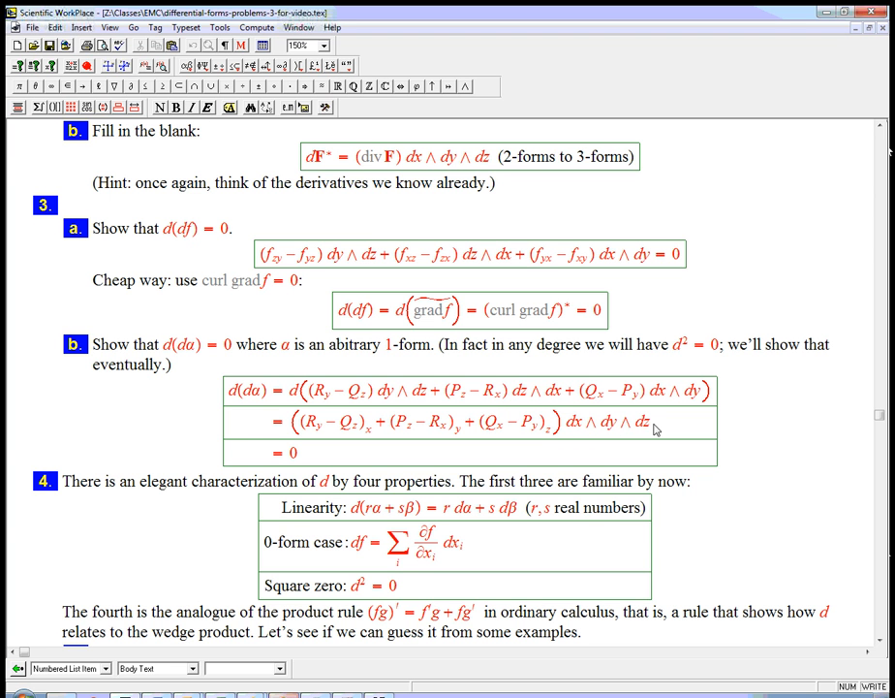
pyautogui.moveTo(313, 438)
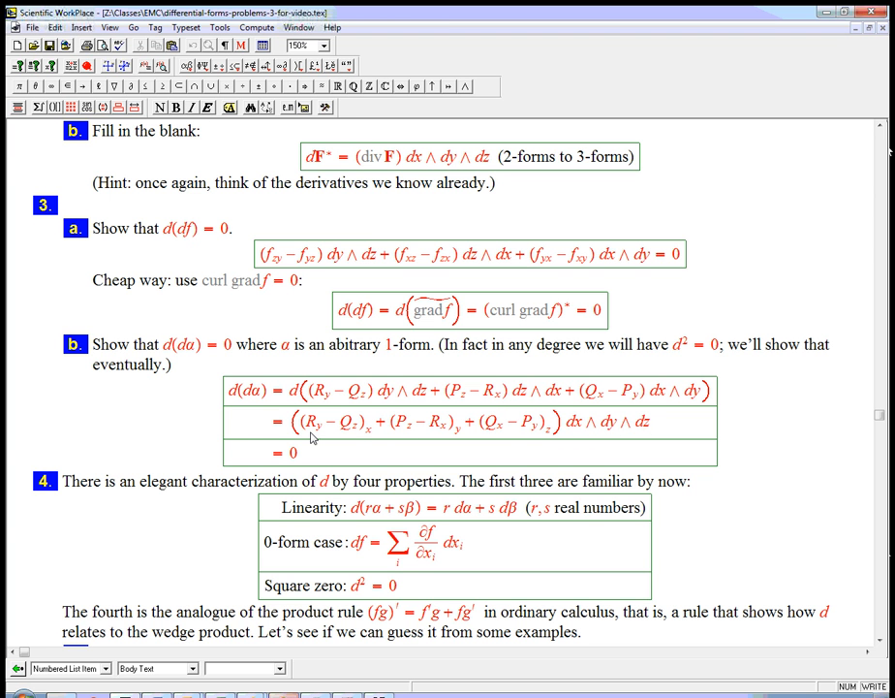
pyautogui.moveTo(327, 433)
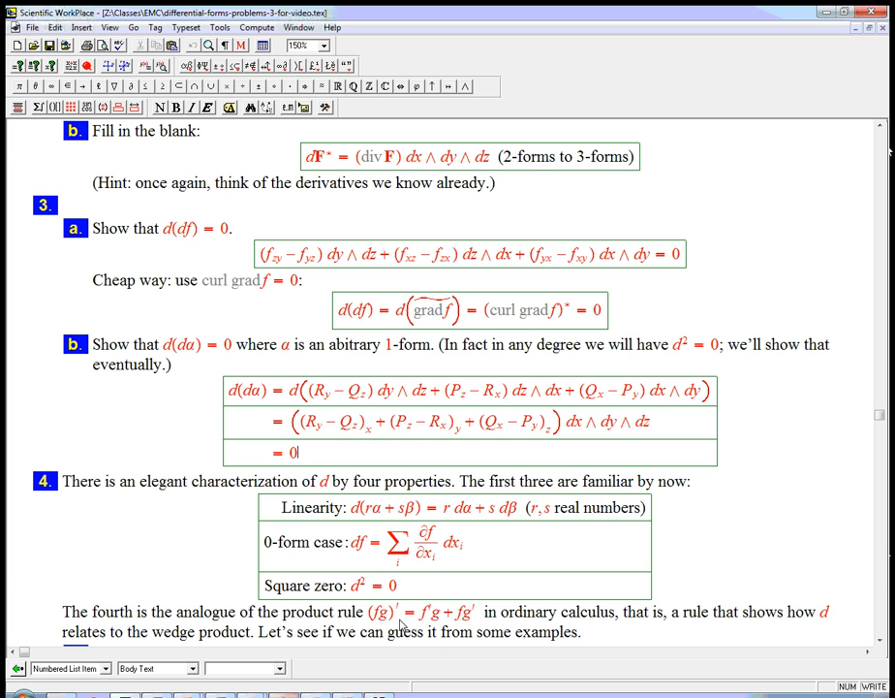
pyautogui.scroll(-3)
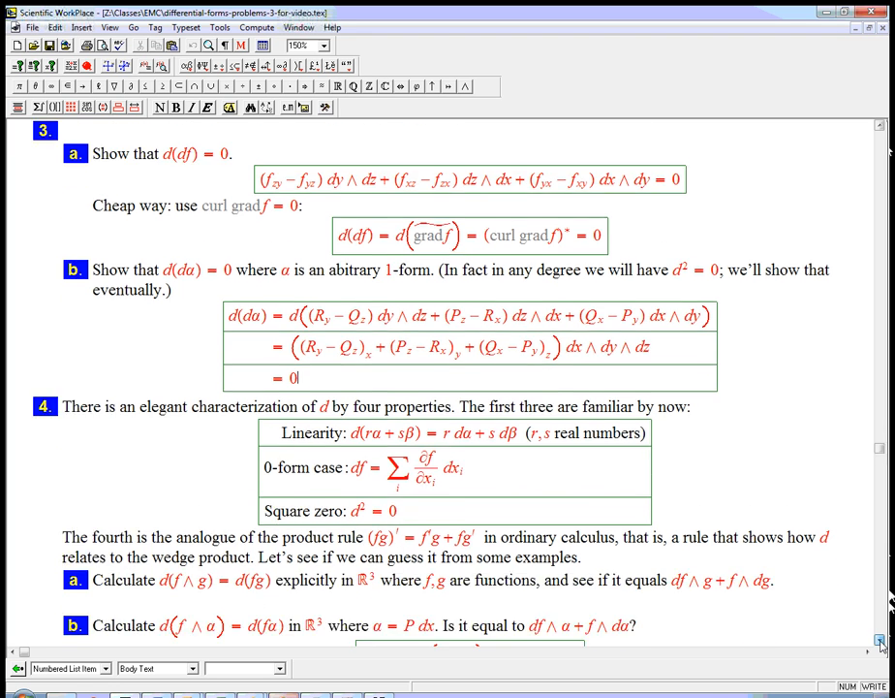
pyautogui.scroll(-3)
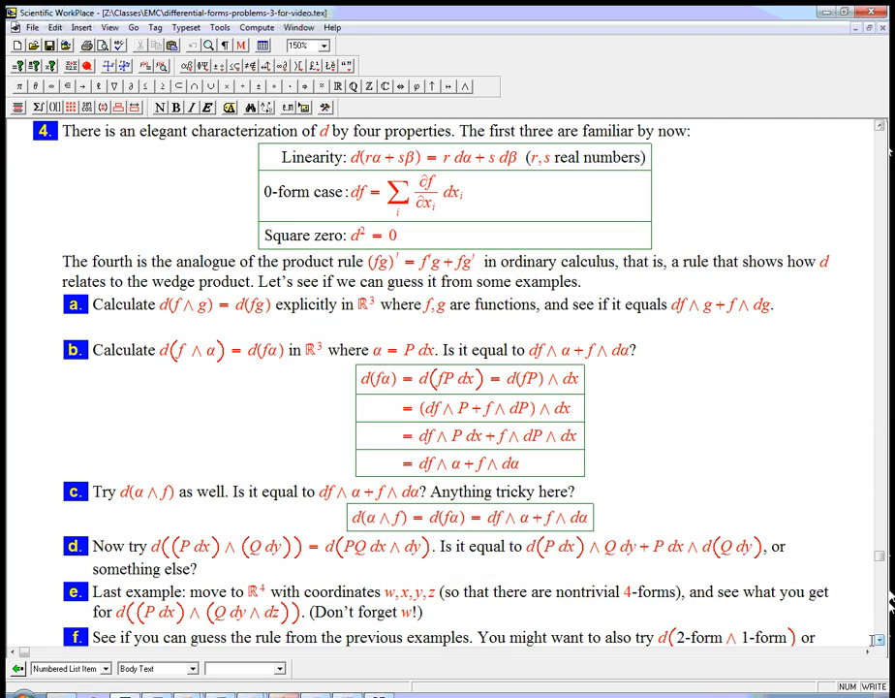